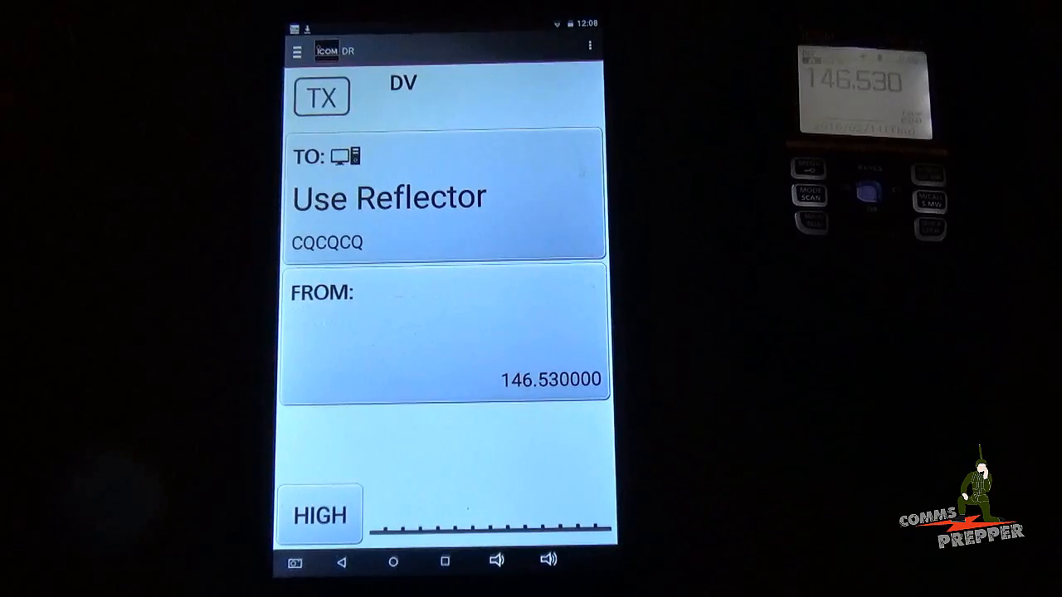
Step: Reach the Map section of Application Settings from the side menu, with the offline map setting in view
{"action": "left_click", "coordinate": [296, 52]}
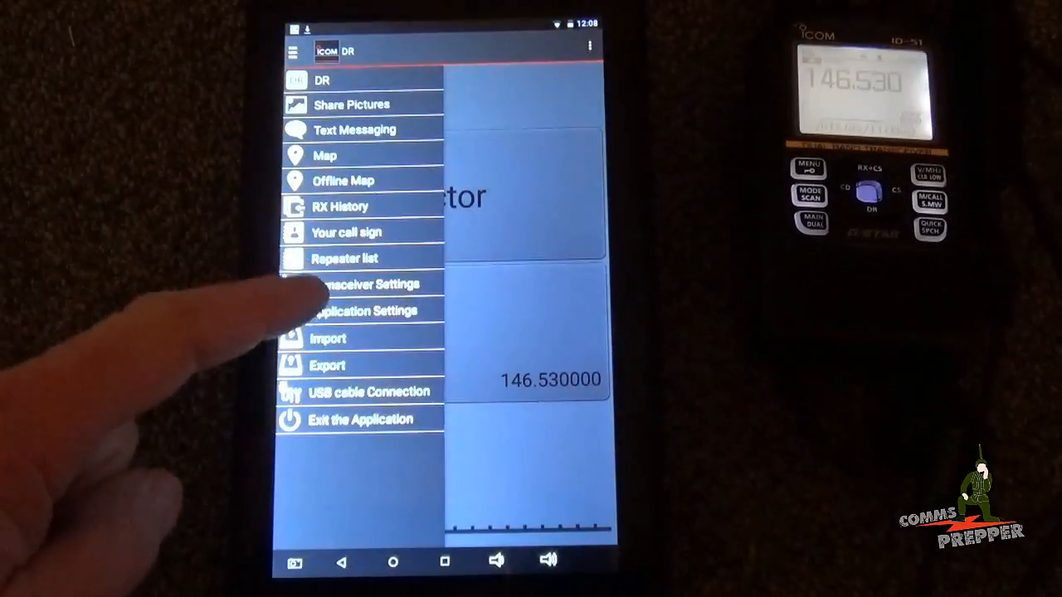
{"action": "left_click", "coordinate": [363, 310]}
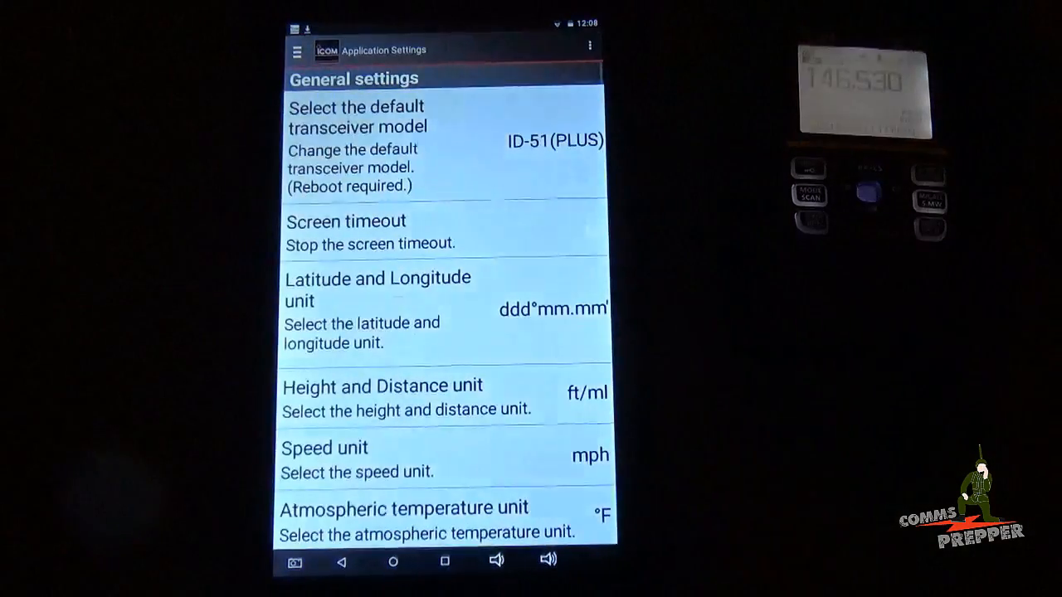
{"action": "scroll", "scroll_direction": "down", "scroll_amount": 3}
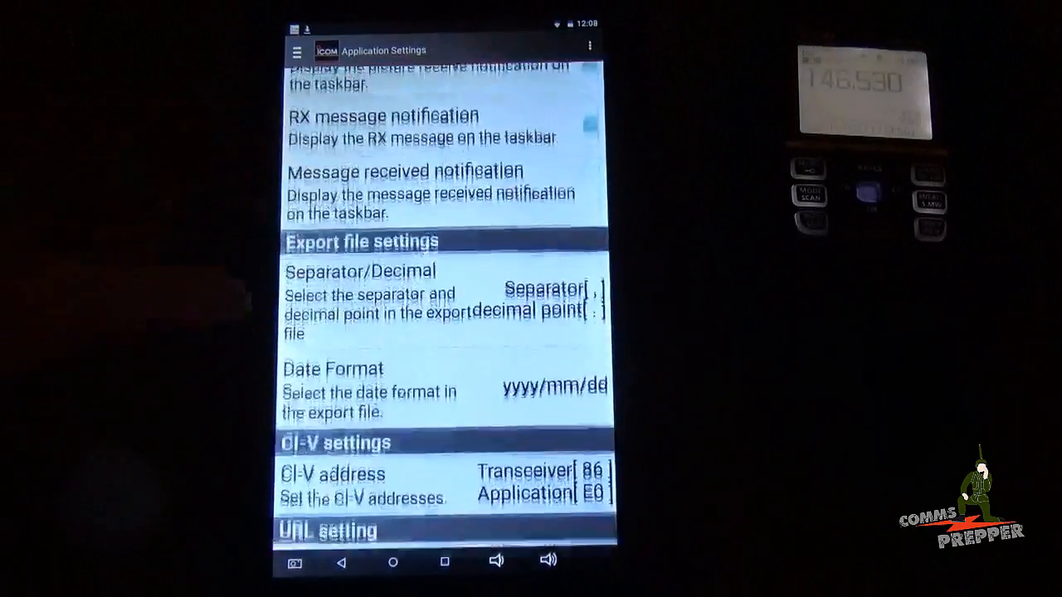
{"action": "scroll", "scroll_direction": "down", "scroll_amount": 3}
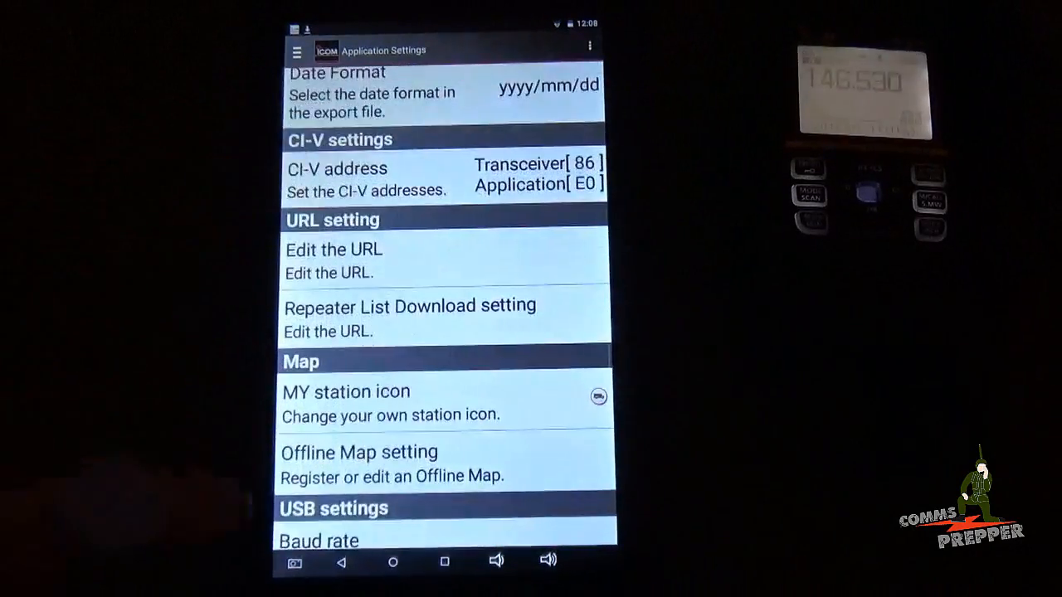
{"action": "scroll", "scroll_direction": "down", "scroll_amount": 3}
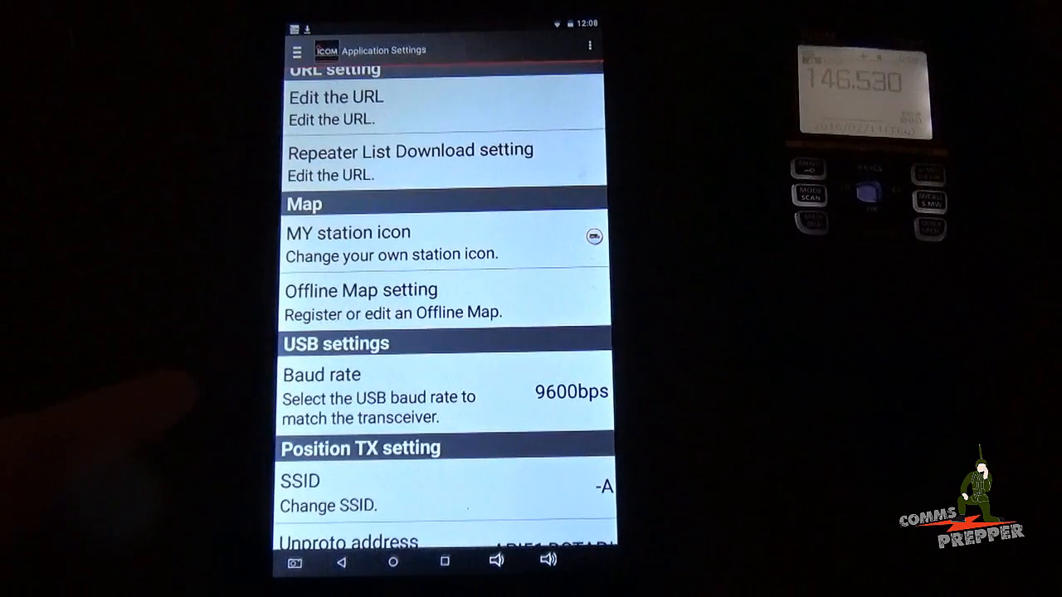
Step: Start a new offline map and pick the image area home 1.jpg, naming it 'area home 1'
{"action": "left_click", "coordinate": [361, 301]}
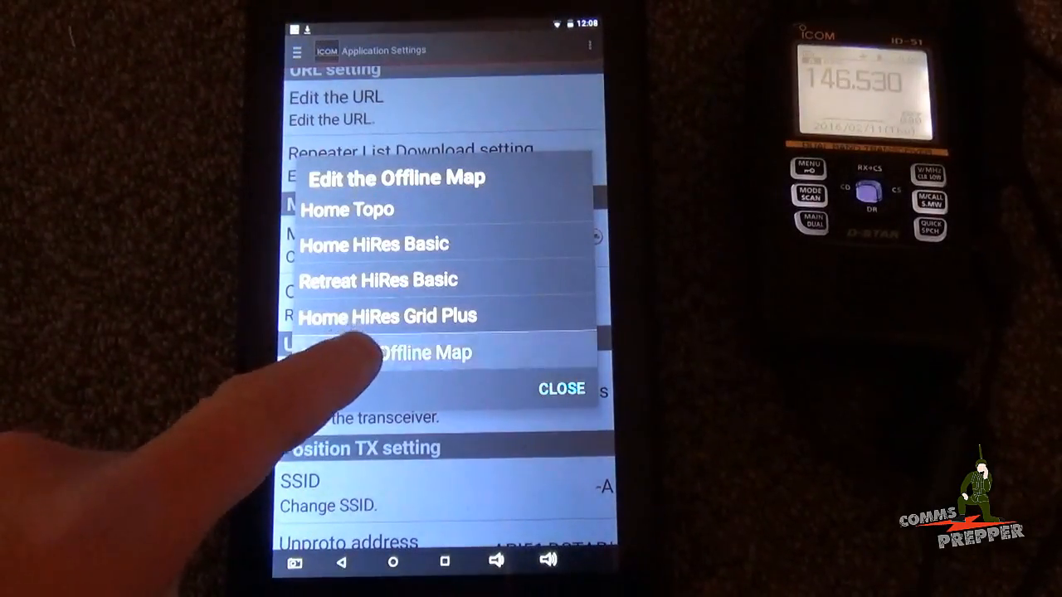
{"action": "left_click", "coordinate": [382, 352]}
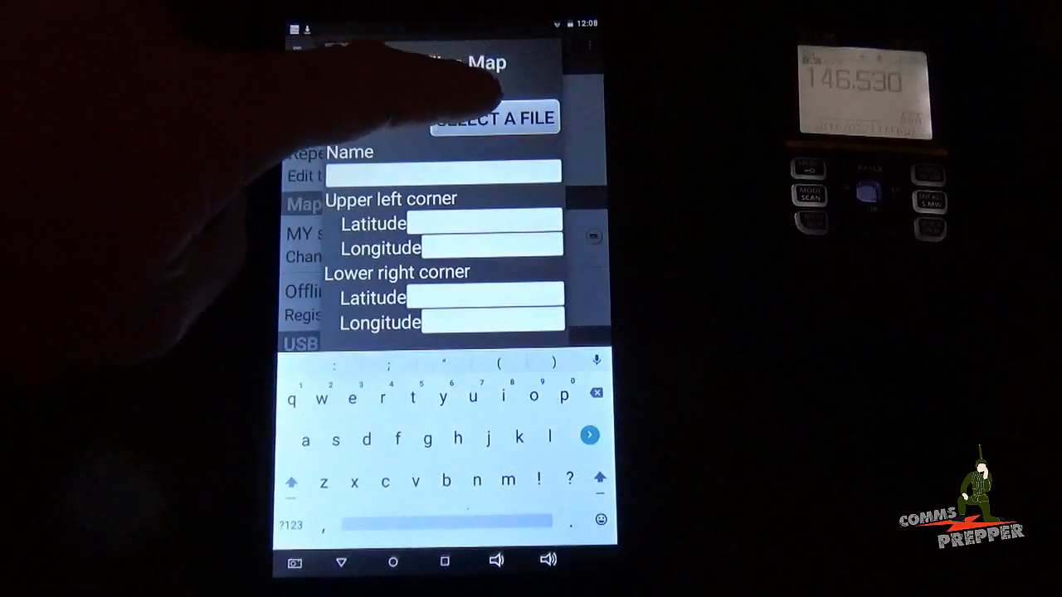
{"action": "left_click", "coordinate": [492, 117]}
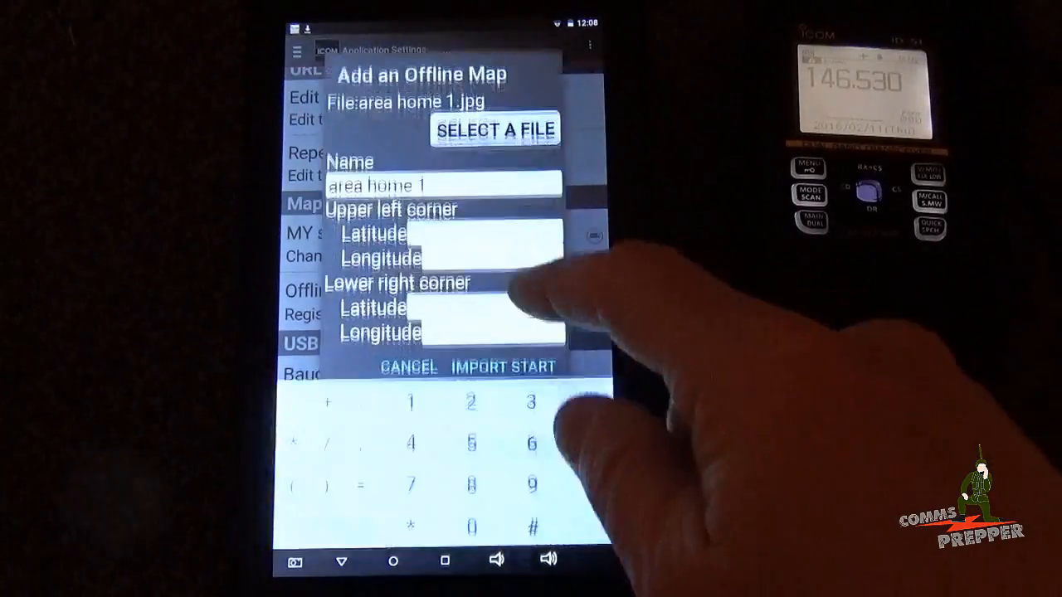
Step: Enter upper-left corner 39.185375, -78.172757 and lower-right latitude 39.178357 with its longitude
{"action": "type", "text": "39.185"}
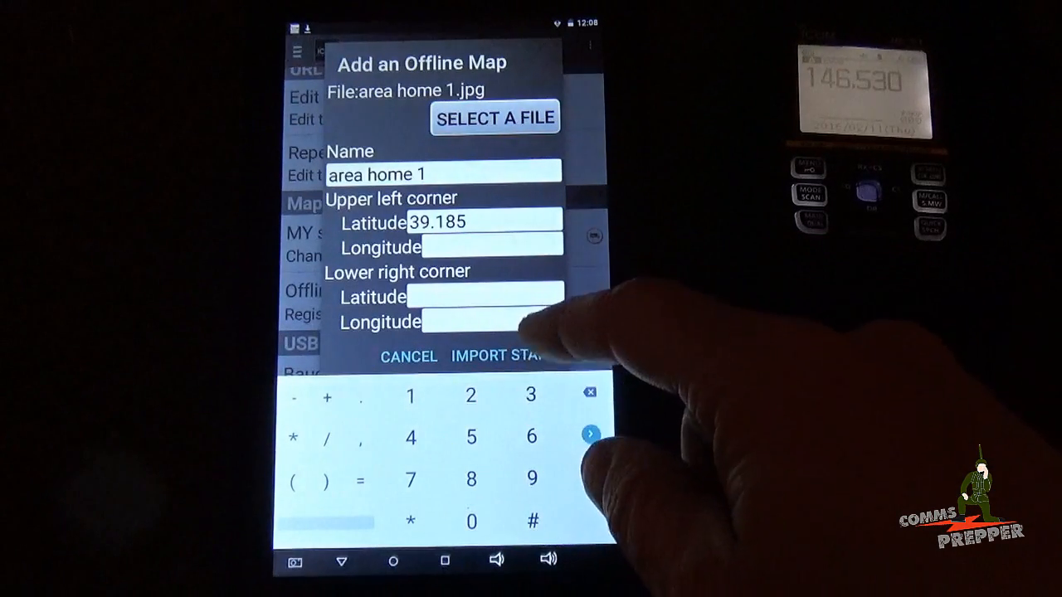
{"action": "type", "text": "3"}
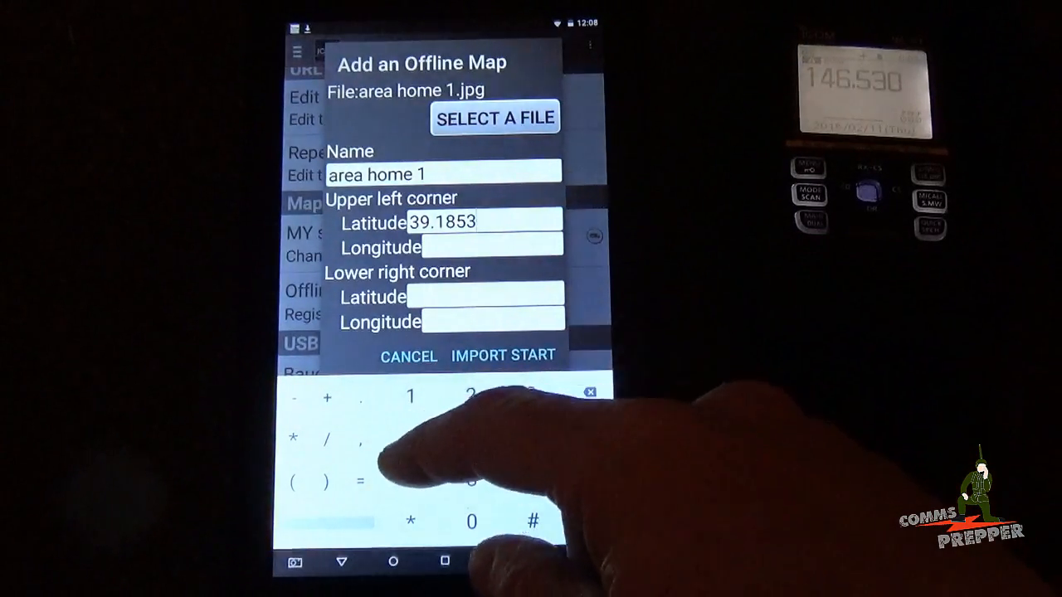
{"action": "type", "text": "75"}
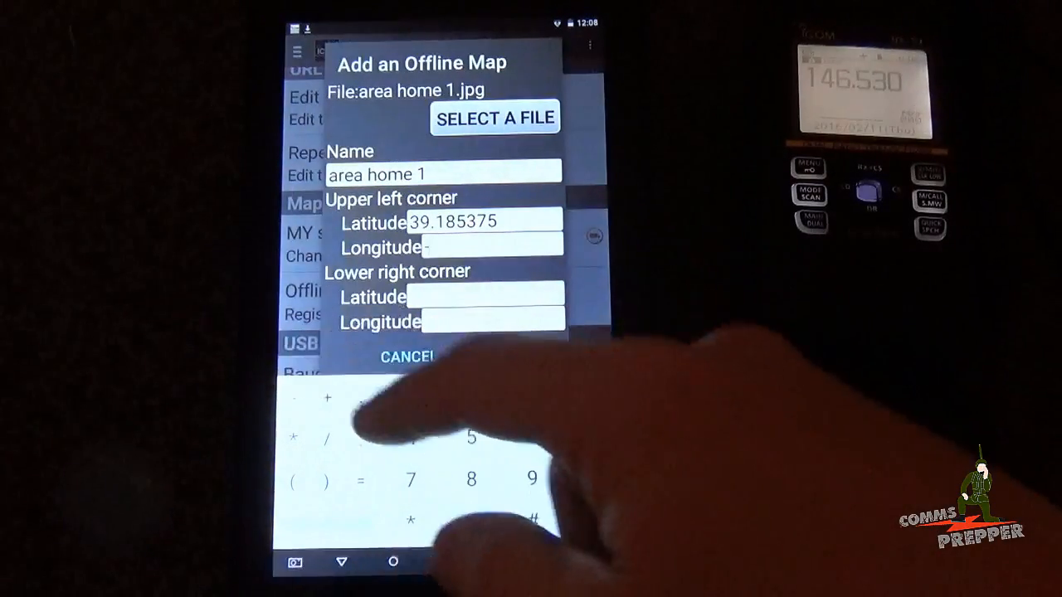
{"action": "type", "text": "-78."}
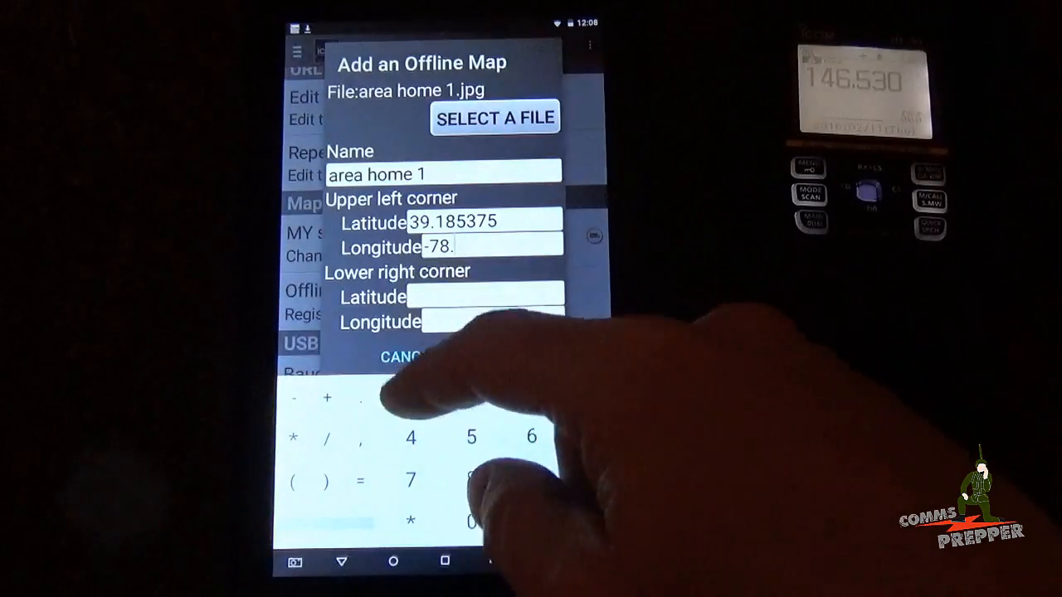
{"action": "type", "text": "172757"}
{"action": "left_click", "coordinate": [485, 293]}
{"action": "type", "text": "39."}
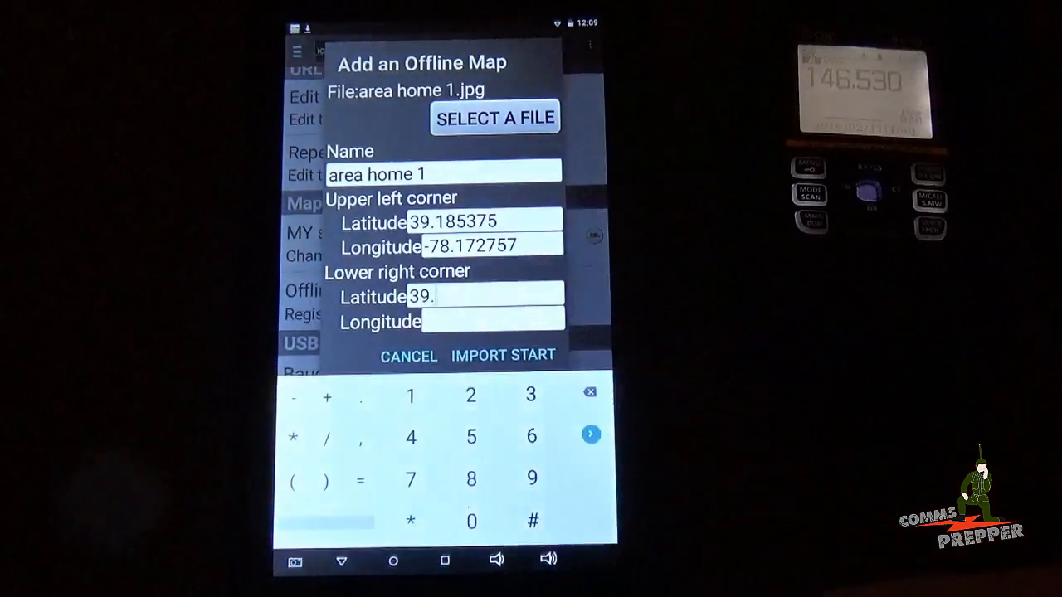
{"action": "type", "text": "178"}
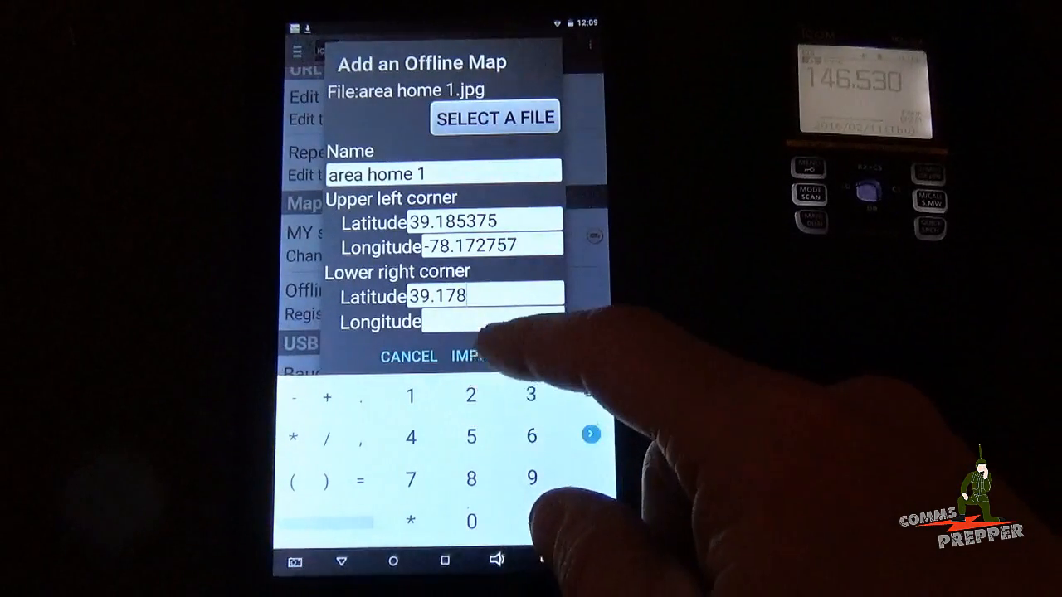
{"action": "type", "text": "357"}
{"action": "left_click", "coordinate": [492, 321]}
{"action": "type", "text": "-78.162"}
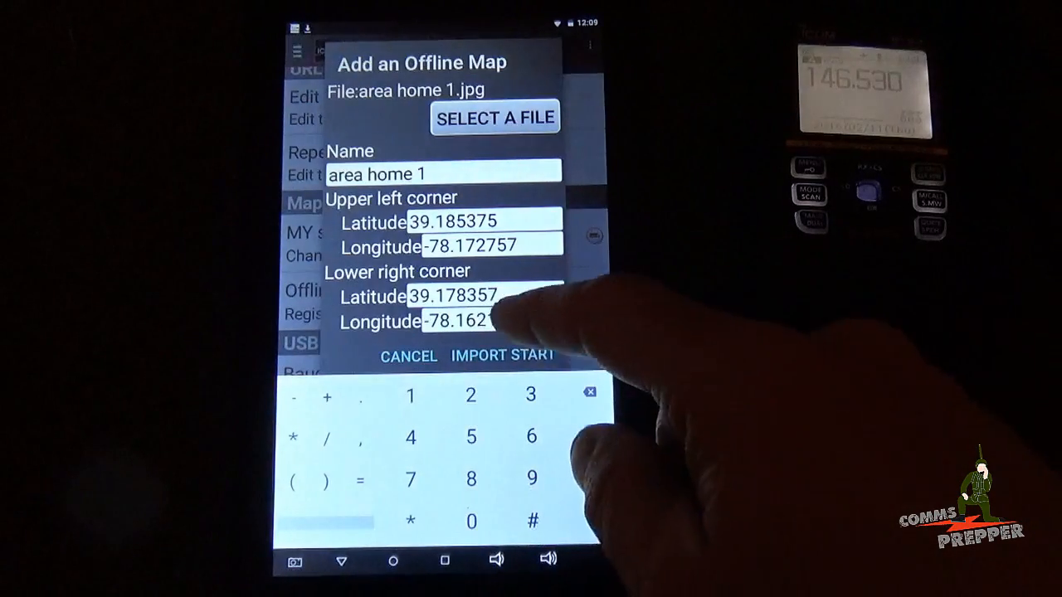
Step: Import the map and choose 'area home 1' as the offline map to load
{"action": "left_click", "coordinate": [501, 355]}
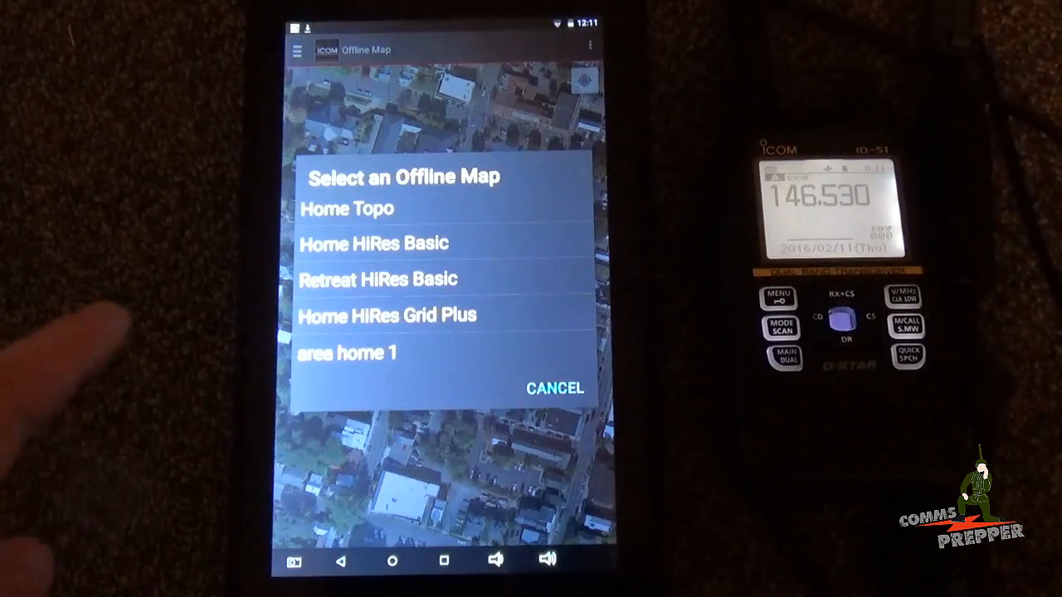
{"action": "left_click", "coordinate": [375, 279]}
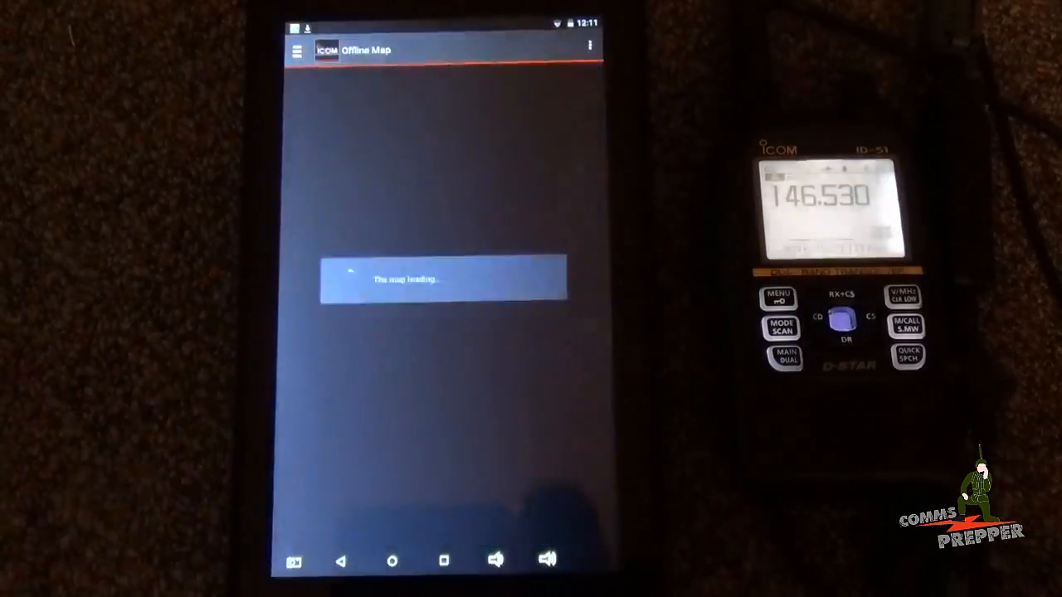